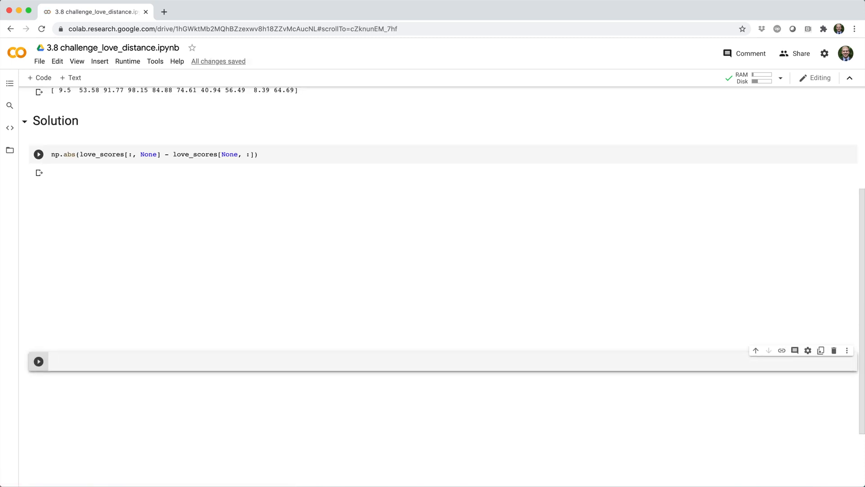
Add np.set_printoptions(linewidth=999) above the np.abs line in the solution cell
{"action": "left_click", "coordinate": [38, 154]}
{"action": "type", "text": "np."}
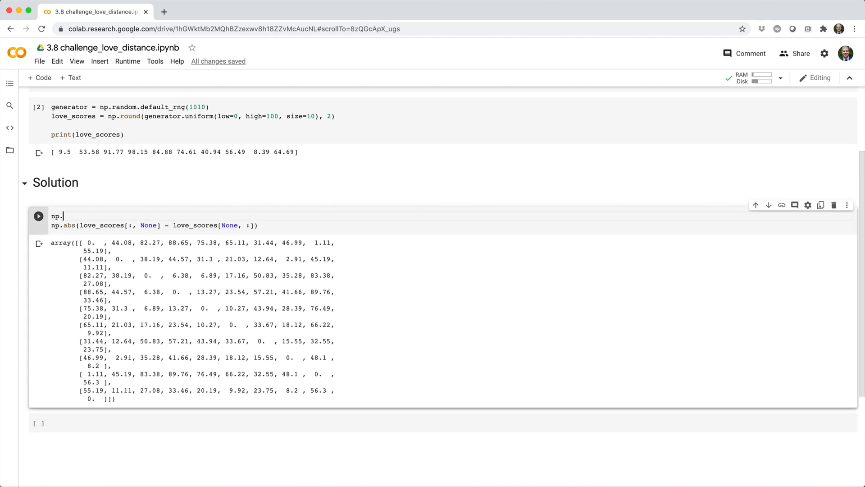
{"action": "type", "text": "set_printoptions("}
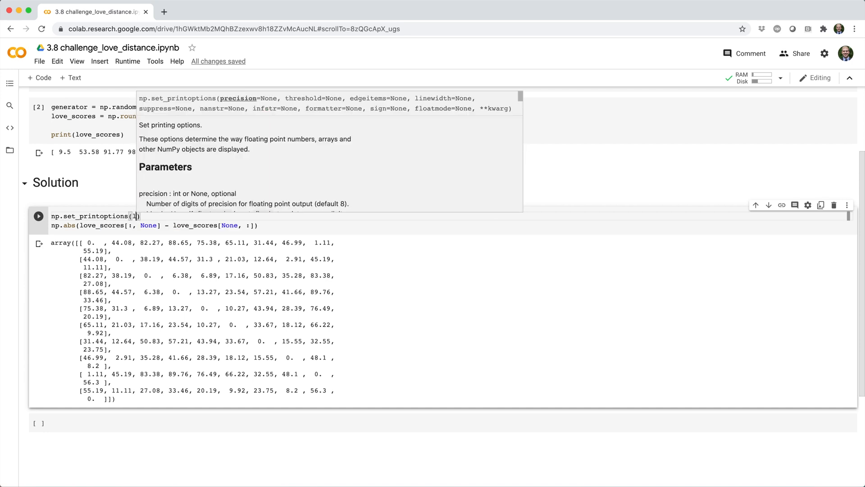
{"action": "type", "text": "linewidth=999"}
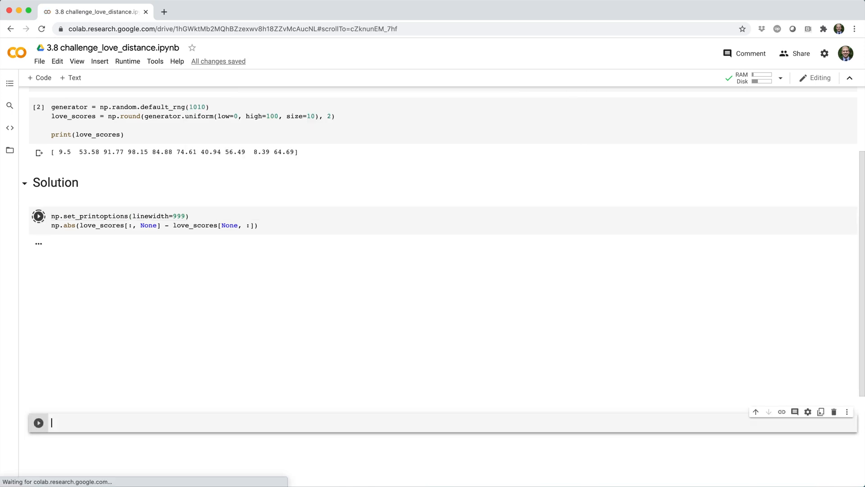
Open the numpy.set_printoptions docs page and scroll to the linewidth parameter
{"action": "left_click", "coordinate": [38, 216]}
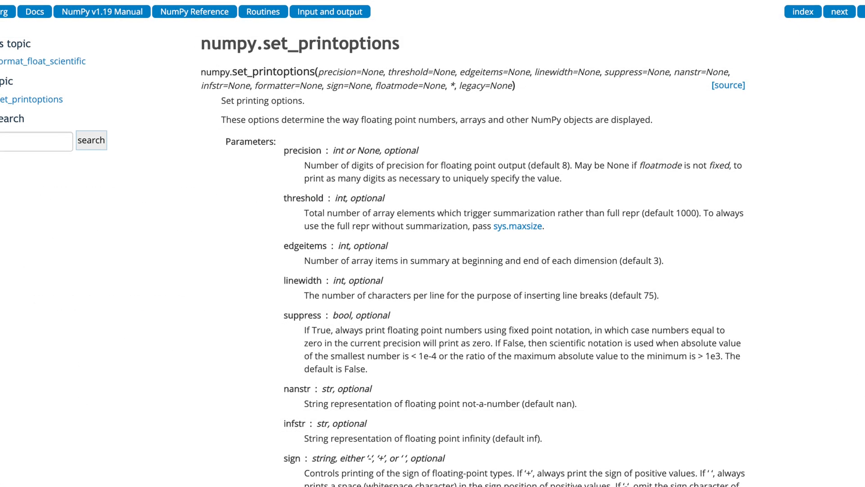
{"action": "scroll", "scroll_direction": "up", "scroll_amount": 3}
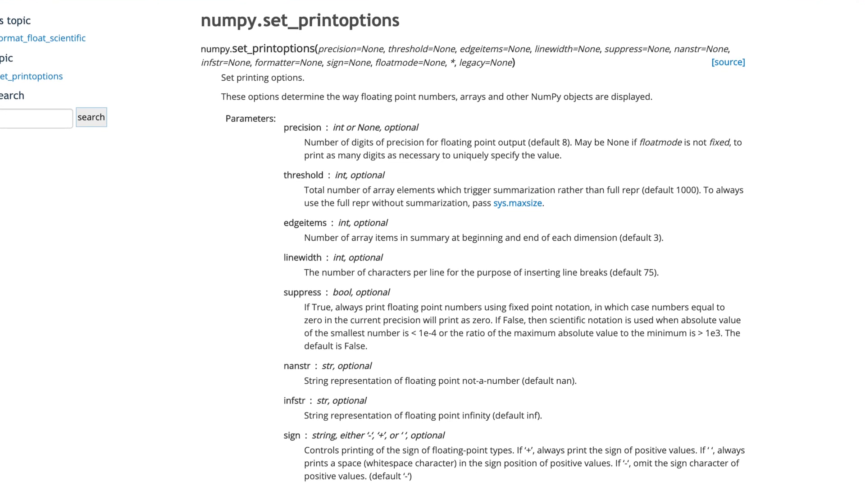
{"action": "scroll", "scroll_direction": "up", "scroll_amount": 3}
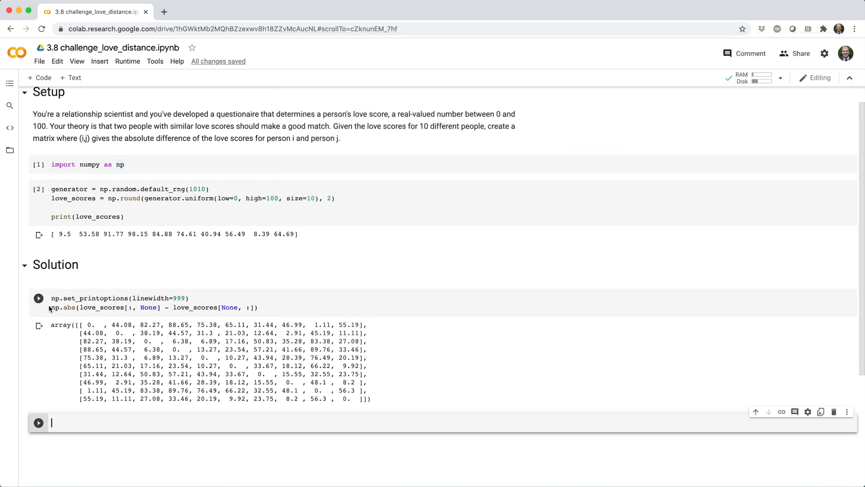
Enter love_scores[:, None] and love_scores[None, :] in two new cells and run them
{"action": "type", "text": "love_sc"}
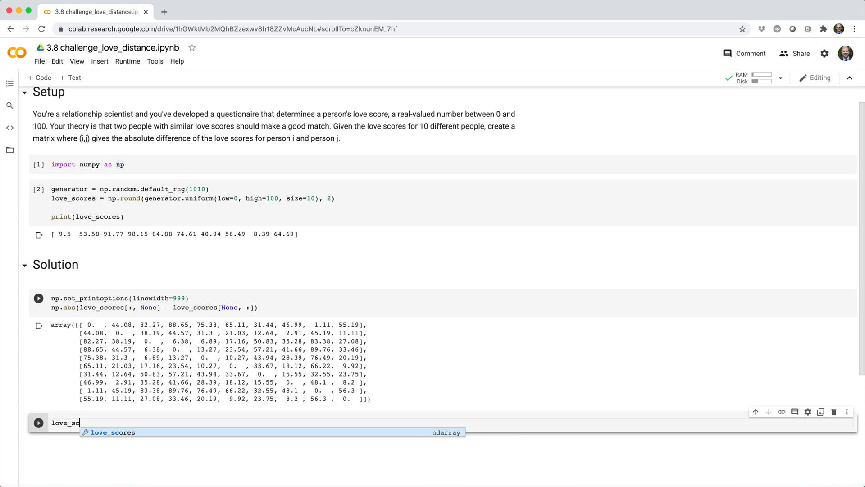
{"action": "type", "text": "[:, None"}
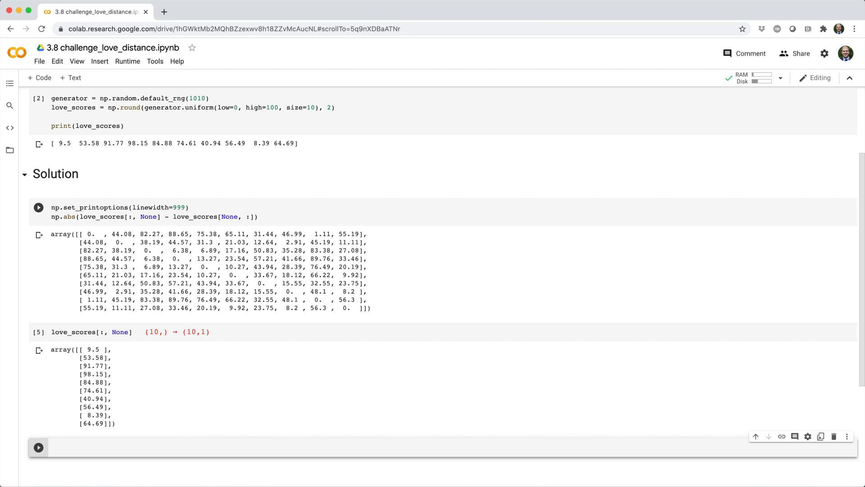
{"action": "type", "text": "love_scores[None, :"}
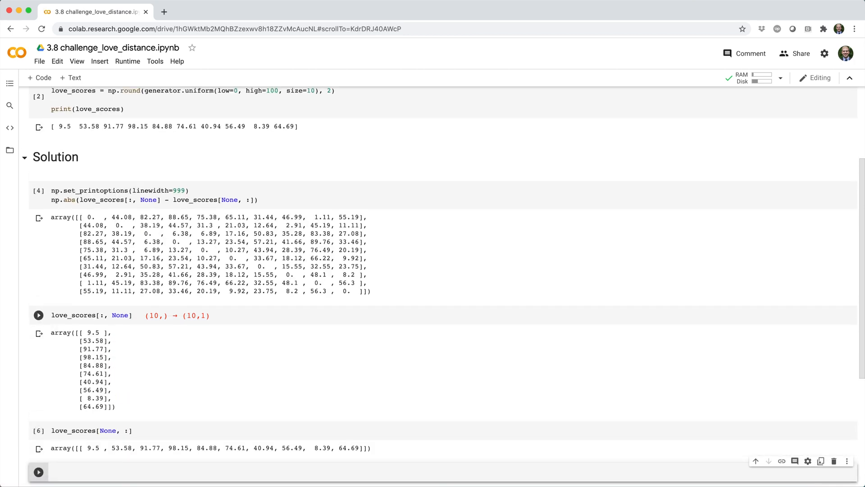
Compute np.abs(love_scores[:, None] - love_scores), dropping the [None, :] indexing, and rerun
{"action": "left_click", "coordinate": [38, 430]}
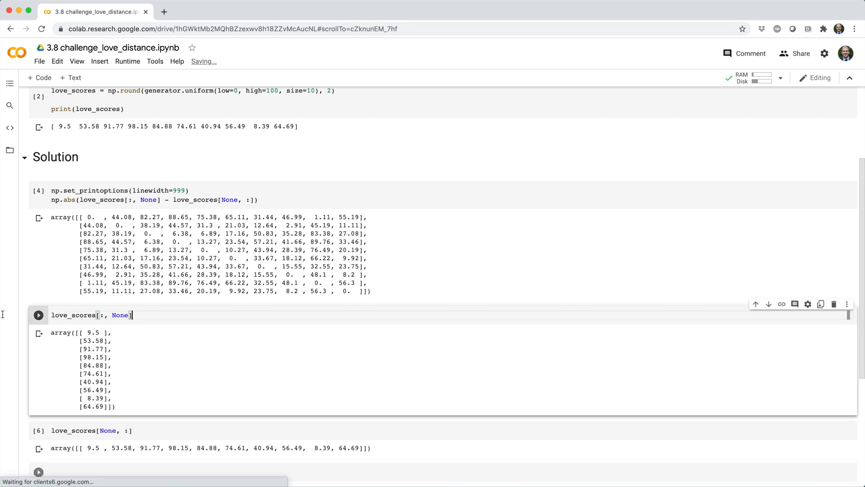
{"action": "left_click", "coordinate": [38, 314]}
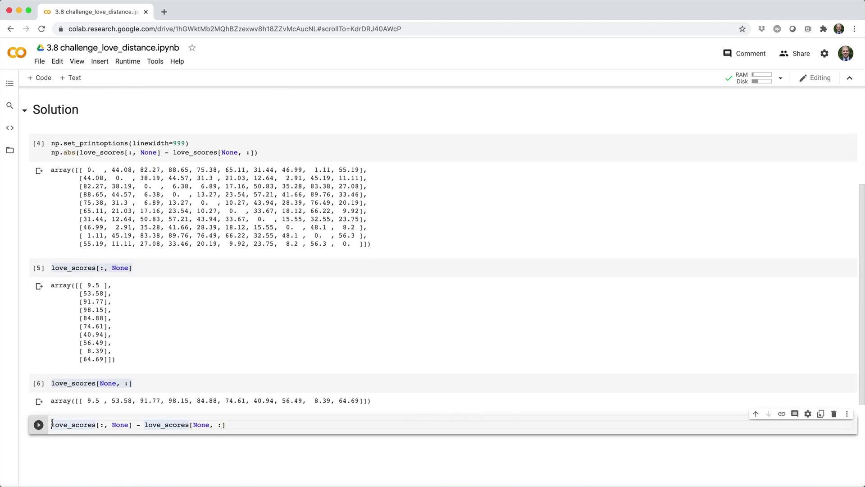
{"action": "left_click", "coordinate": [38, 425]}
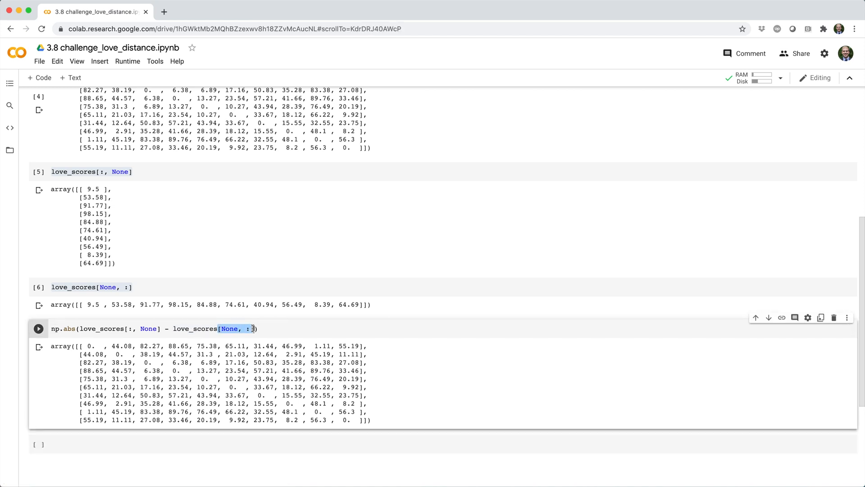
{"action": "key", "text": "Backspace"}
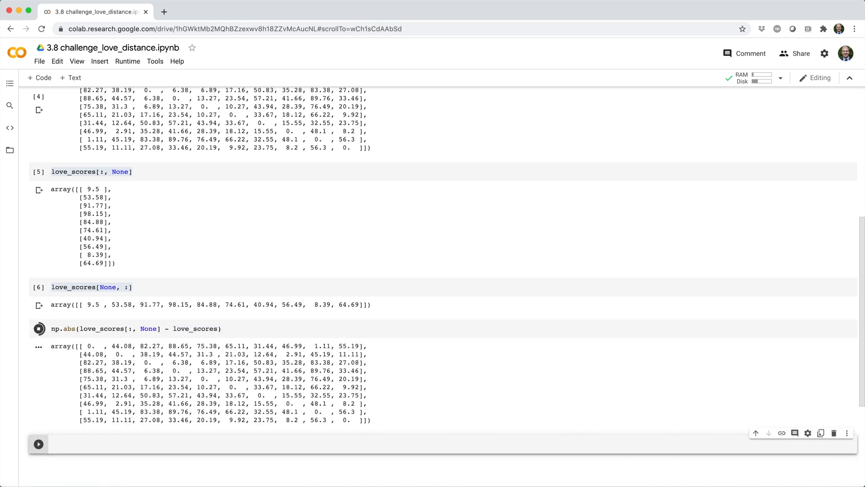